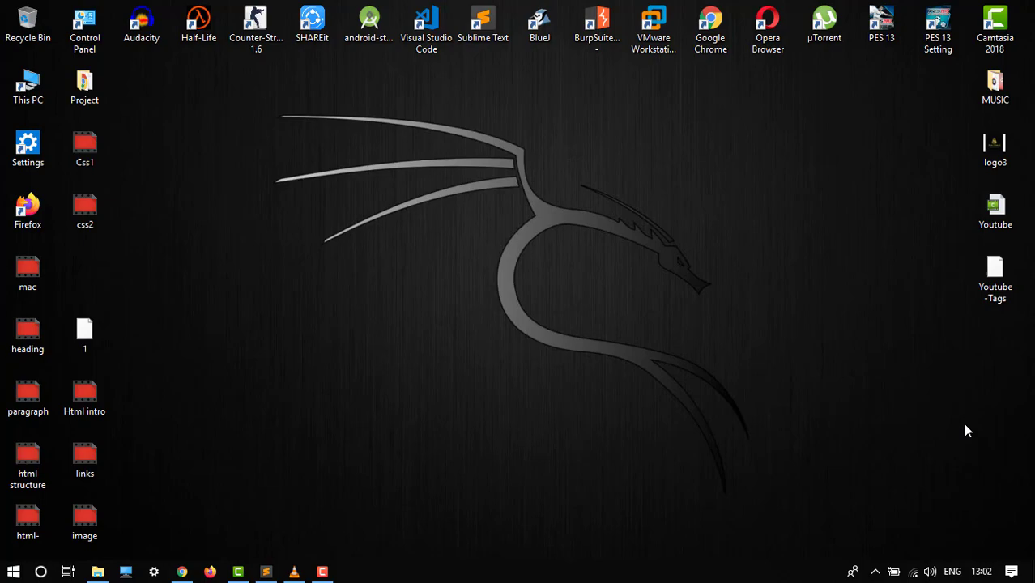
View the My First blog page with its green heading in Chrome, then return to the editor
click(266, 572)
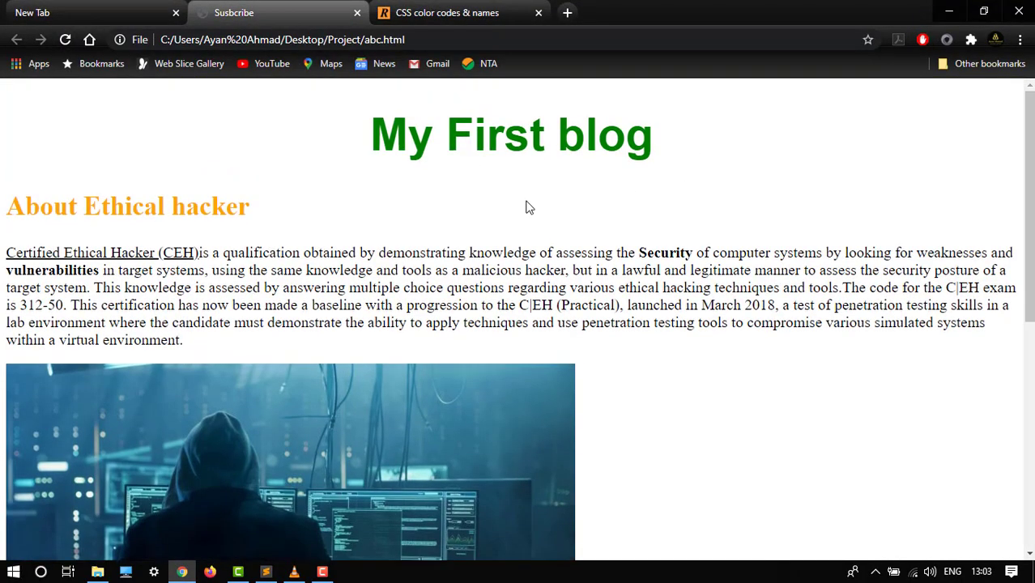
scroll(down, 3)
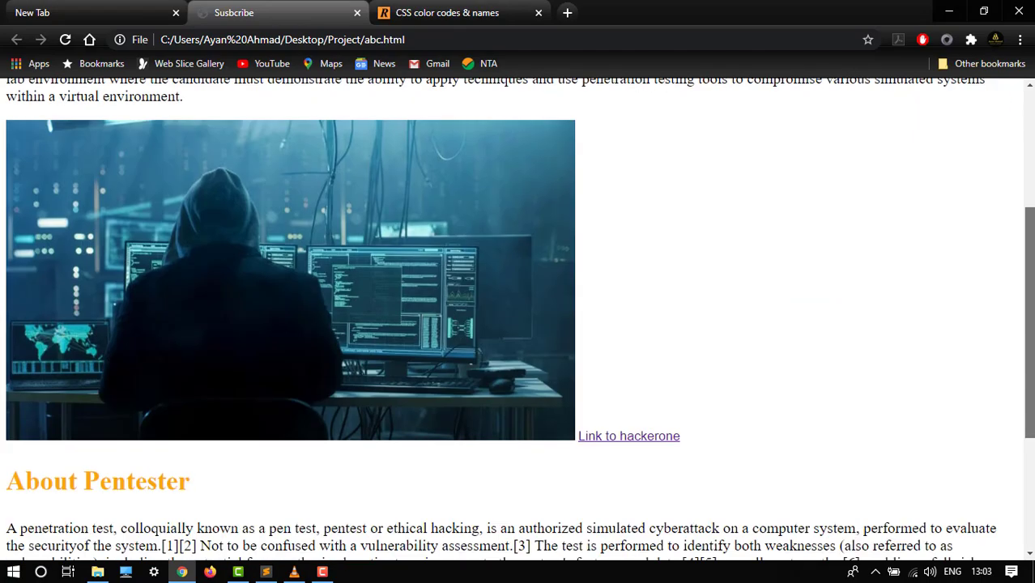
scroll(up, 3)
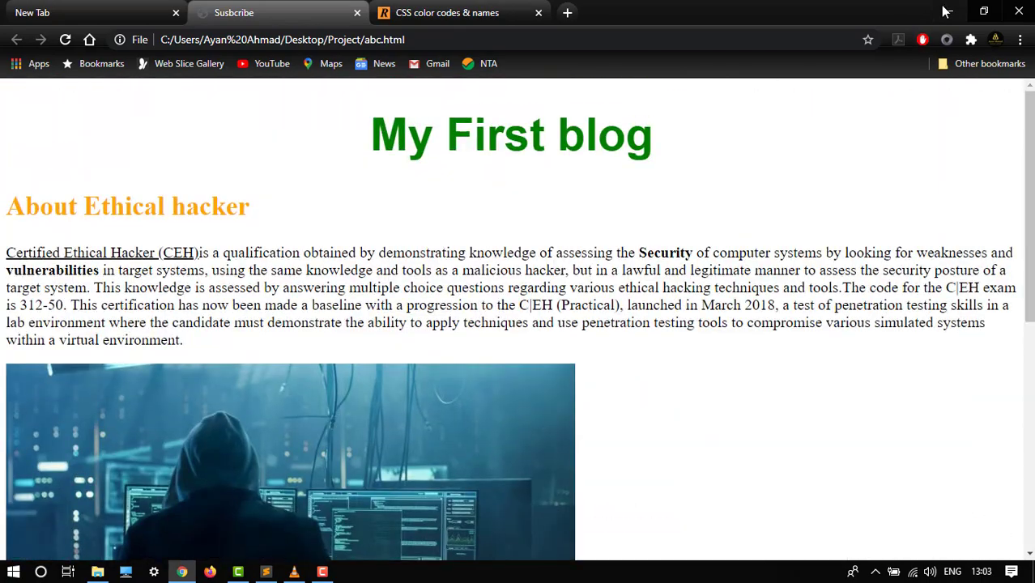
click(266, 572)
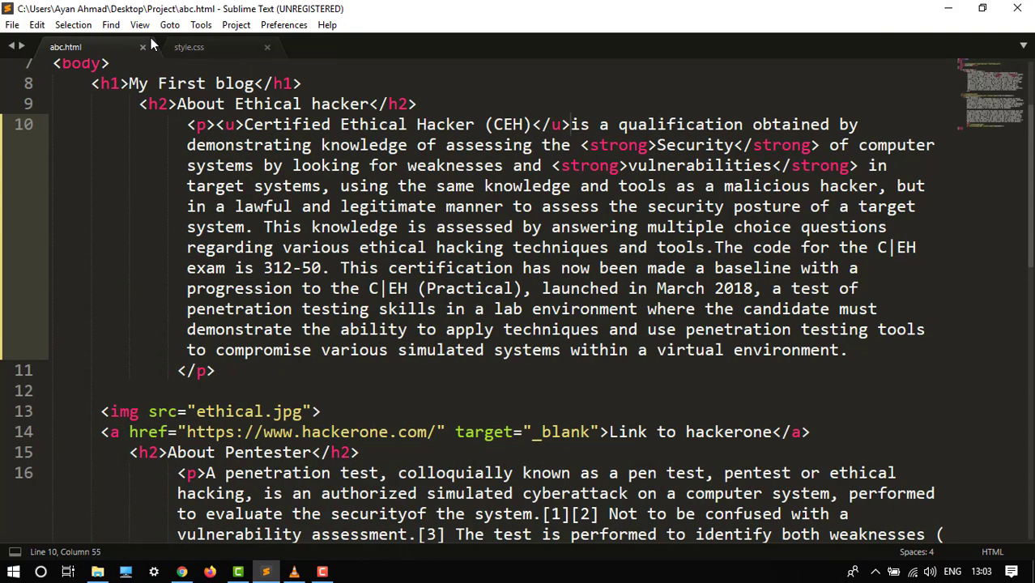
Clear the h1 color value in style.css and bring up the CSS colour codes page in Chrome
click(188, 45)
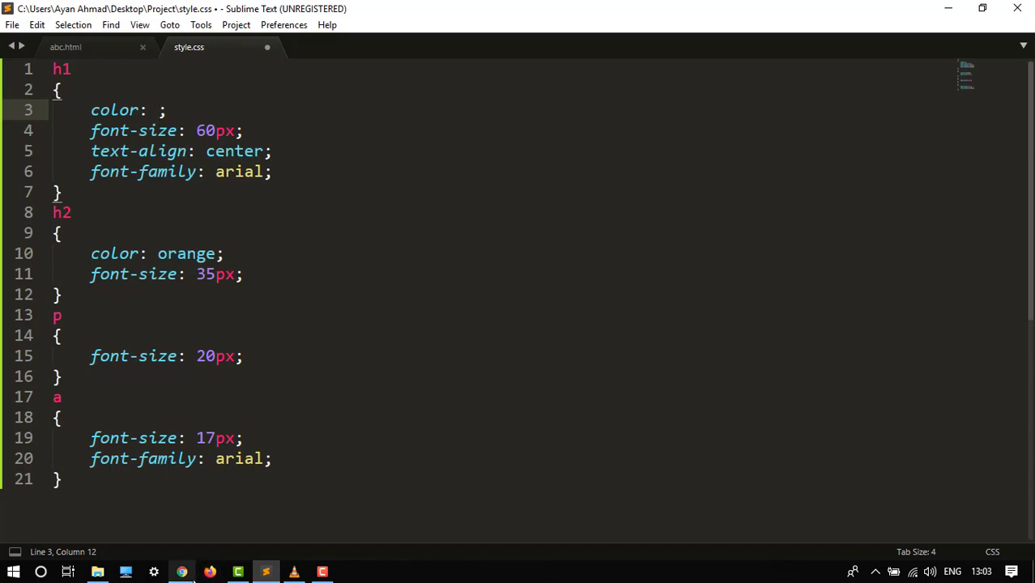
click(182, 572)
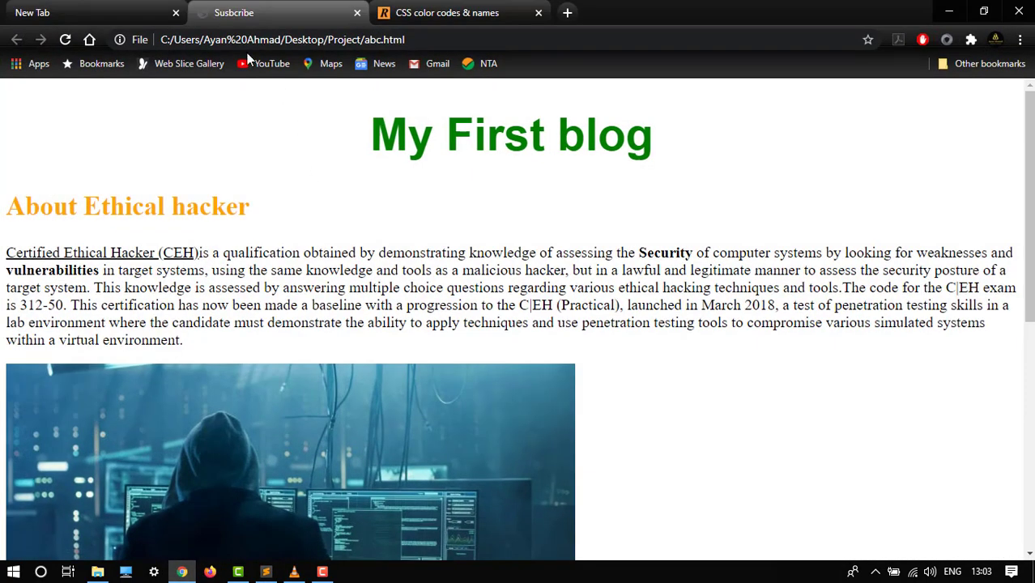
click(447, 13)
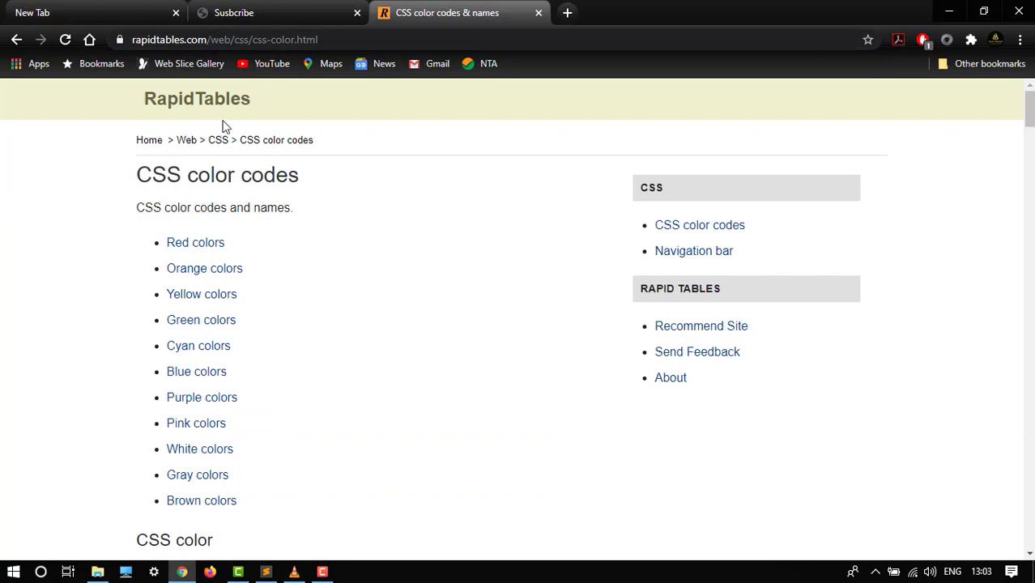
Scroll down the colour chart to the orange colours table, briefly selecting the red hex code
scroll(down, 3)
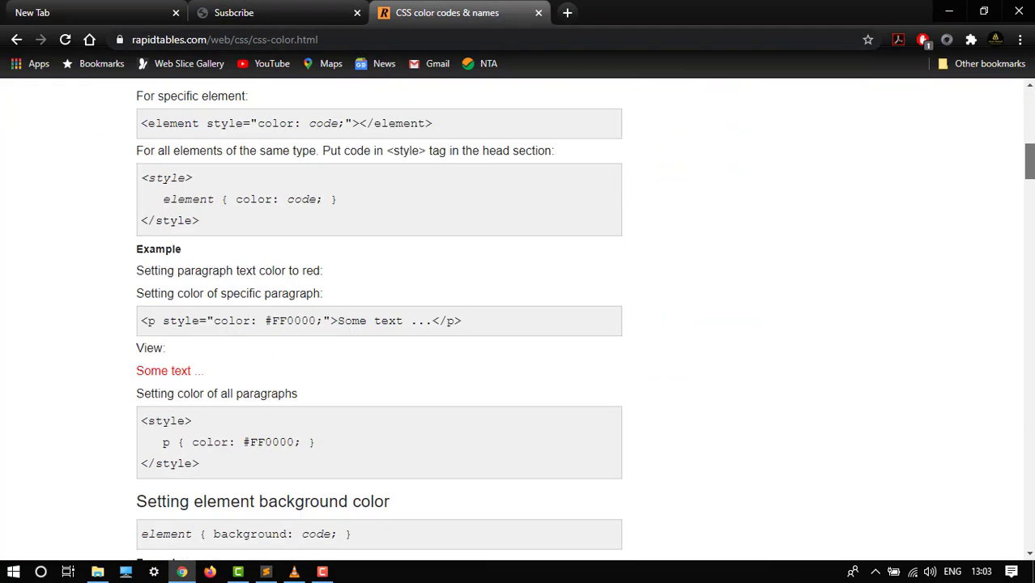
scroll(down, 3)
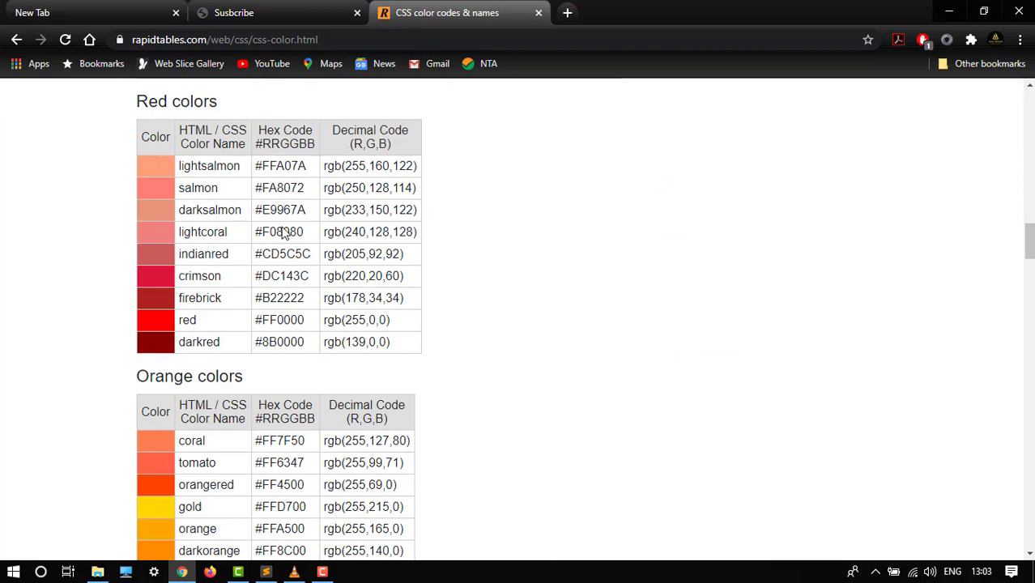
scroll(down, 3)
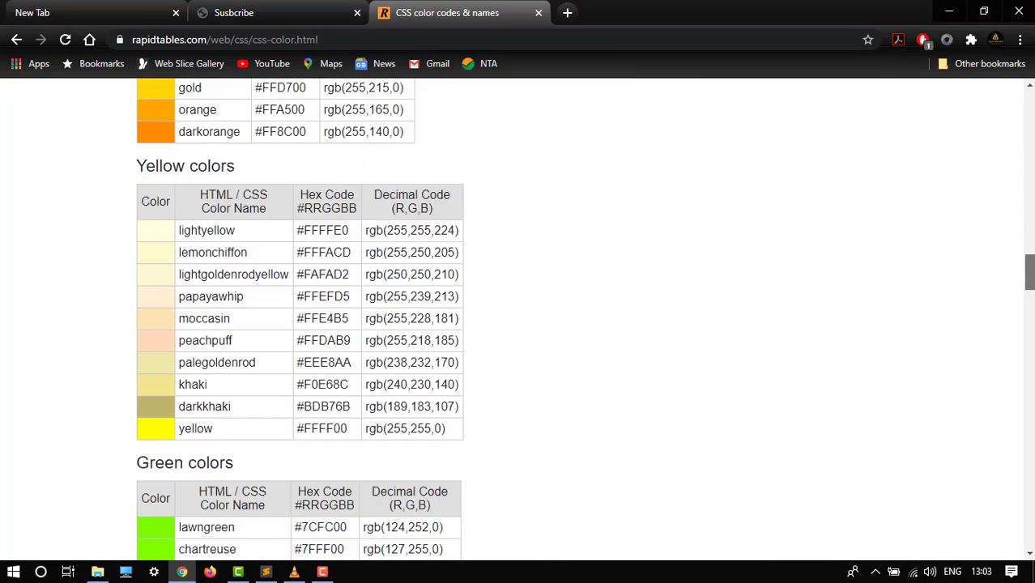
scroll(down, 3)
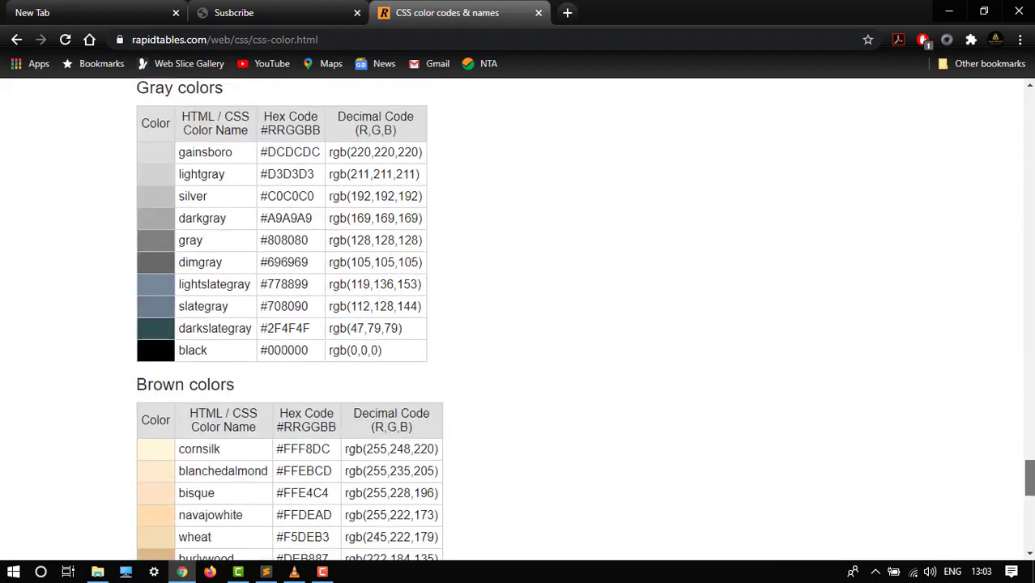
scroll(down, 3)
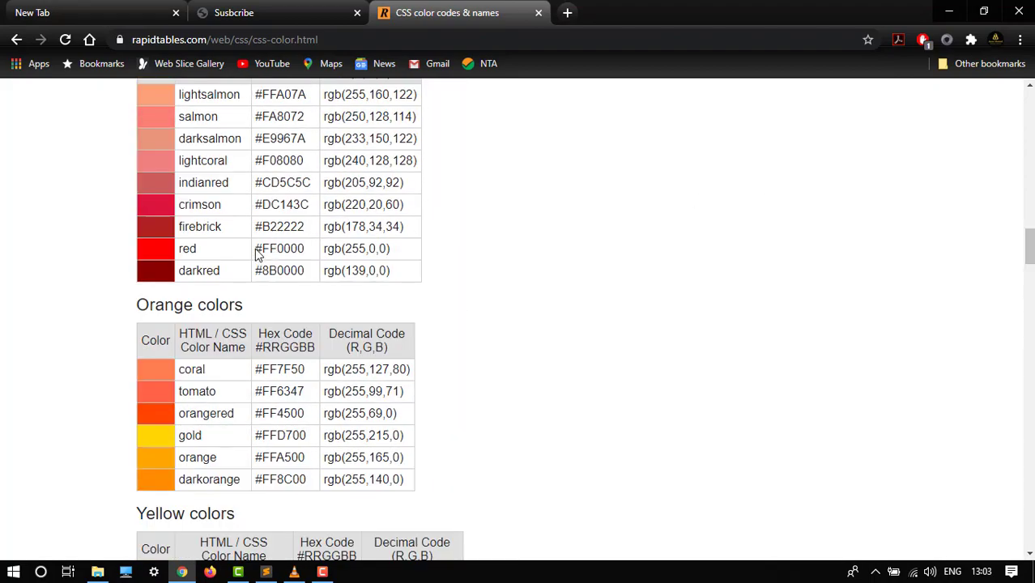
double_click(270, 250)
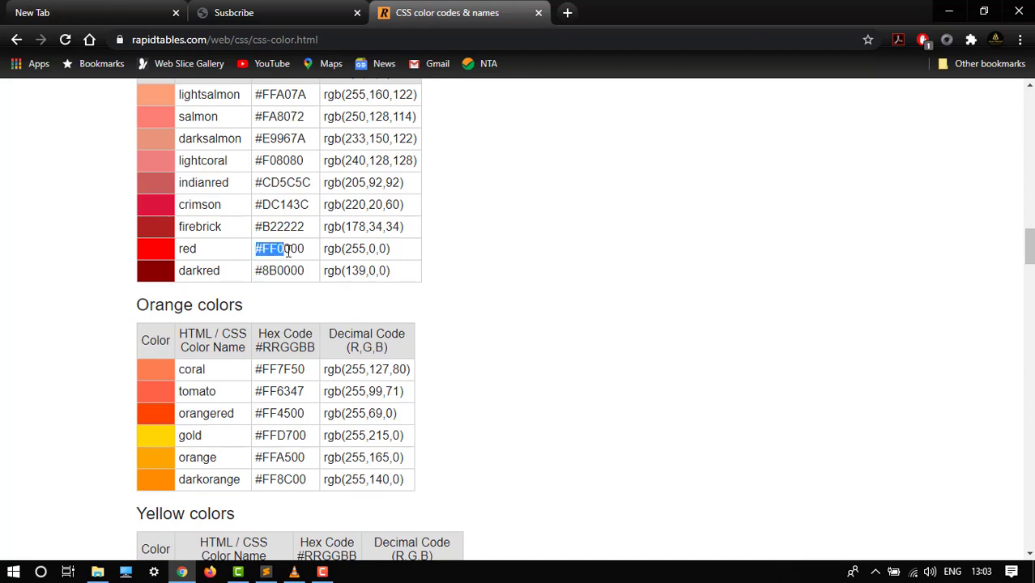
click(300, 249)
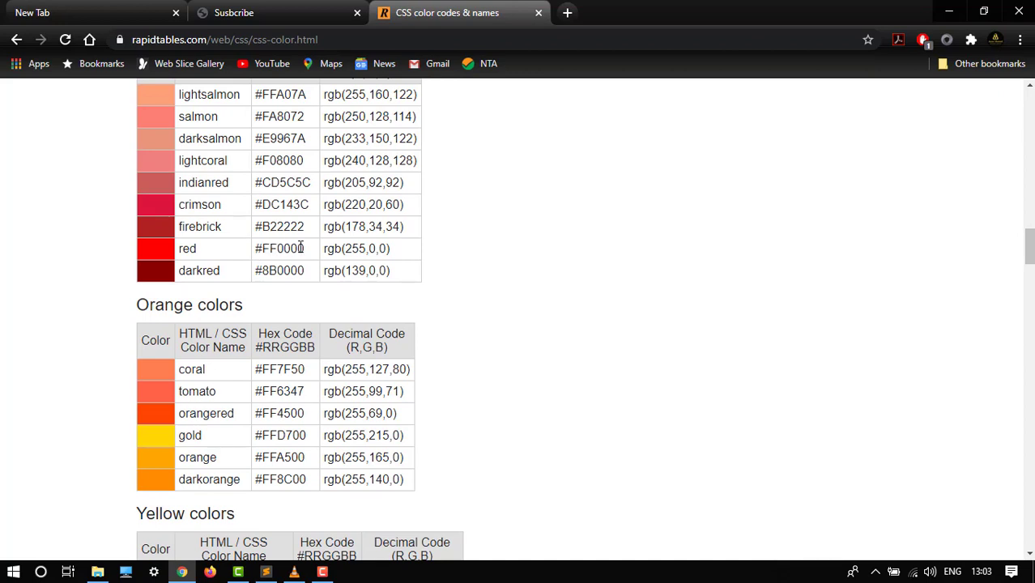
mouse_move(330, 413)
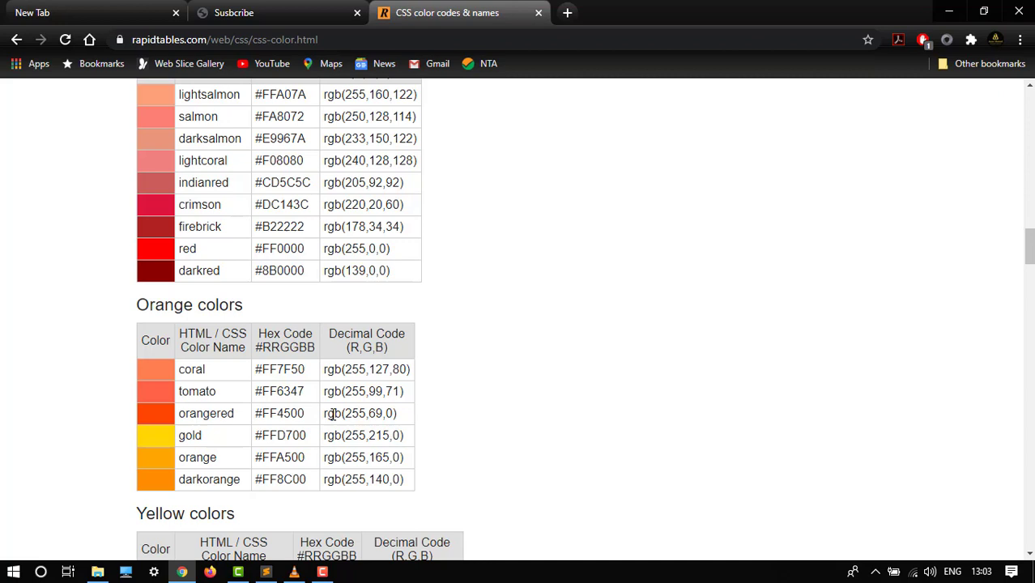
mouse_move(263, 493)
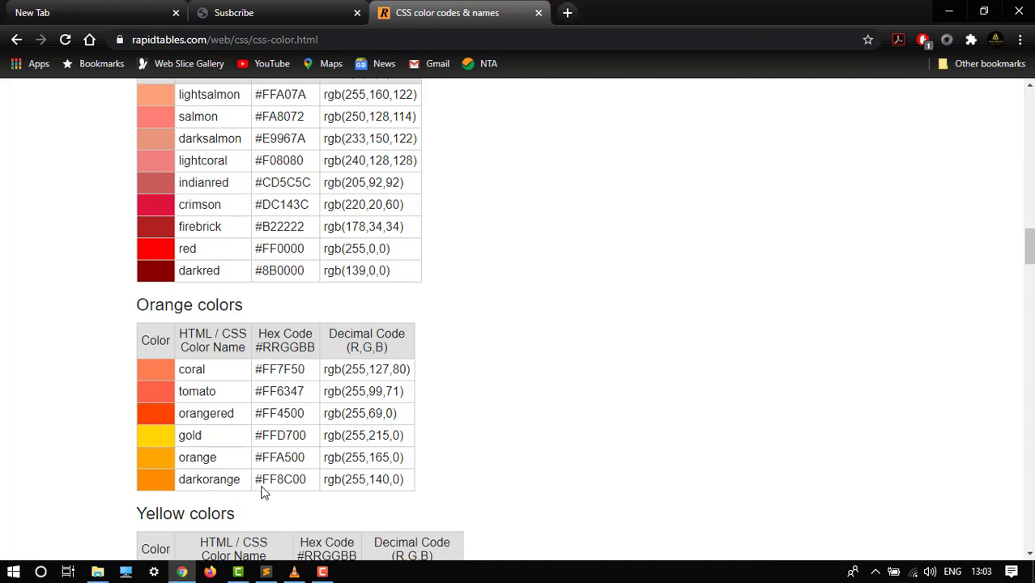
mouse_move(257, 438)
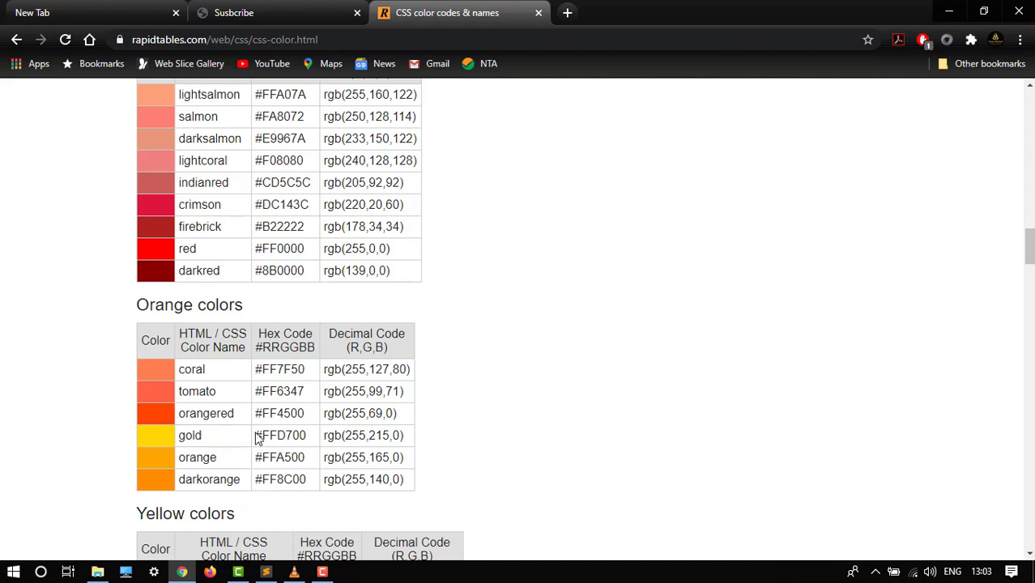
Copy the gold hex code #FFD700 to the clipboard
double_click(279, 434)
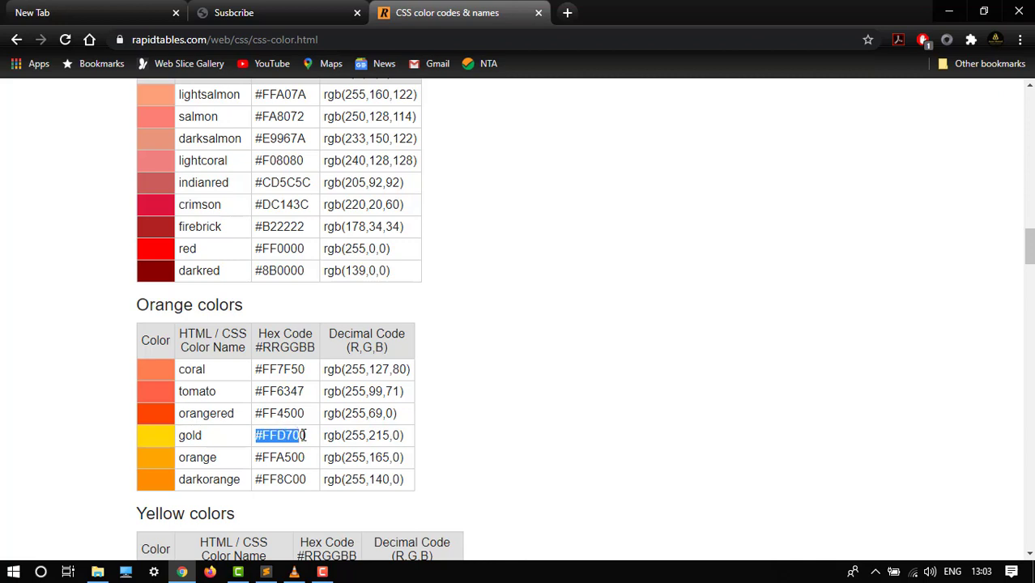
right_click(281, 434)
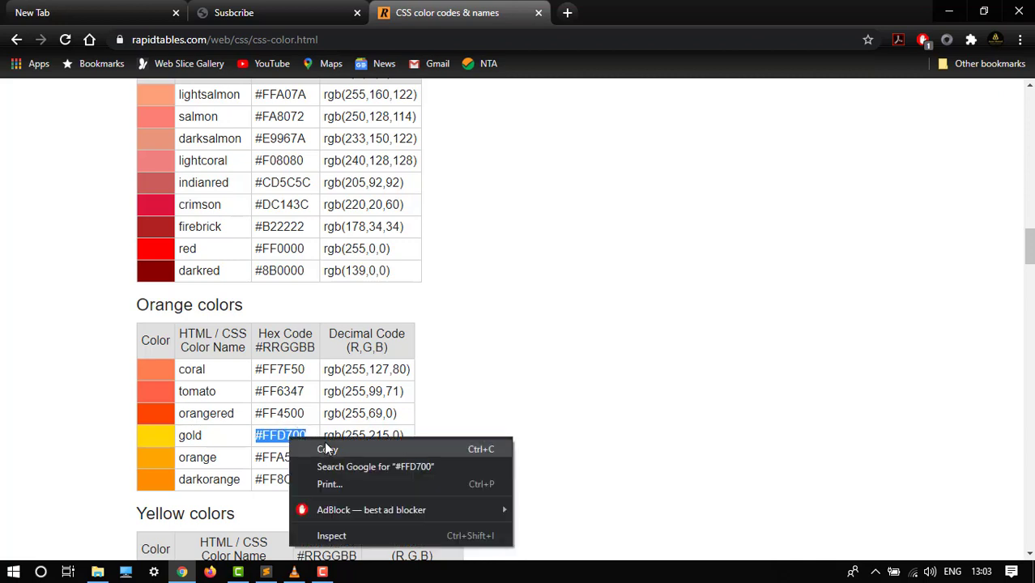
click(265, 572)
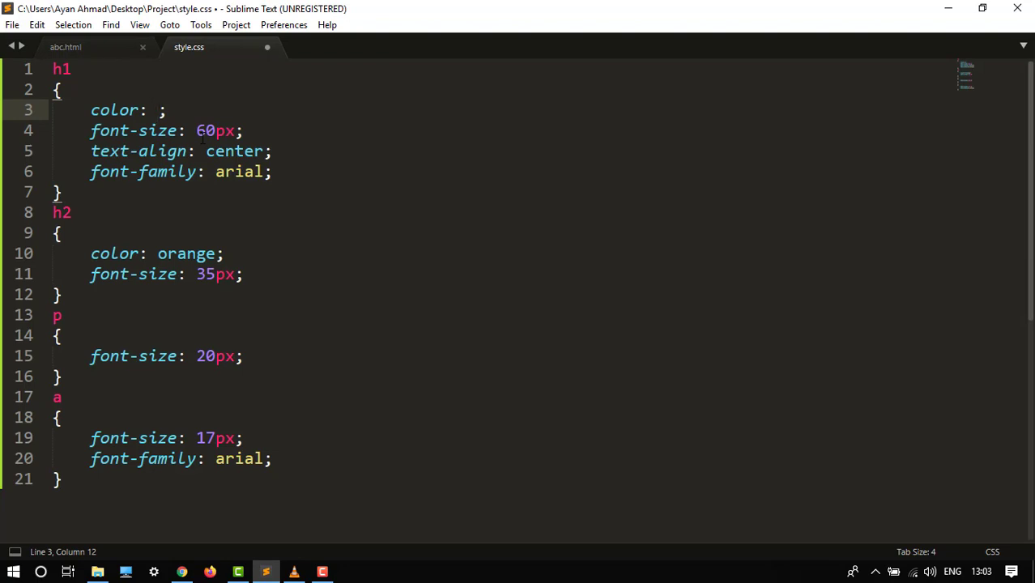
Set the h1 colour to #FFD700, save style.css and view the gold heading in the blog page
text(#FFD700)
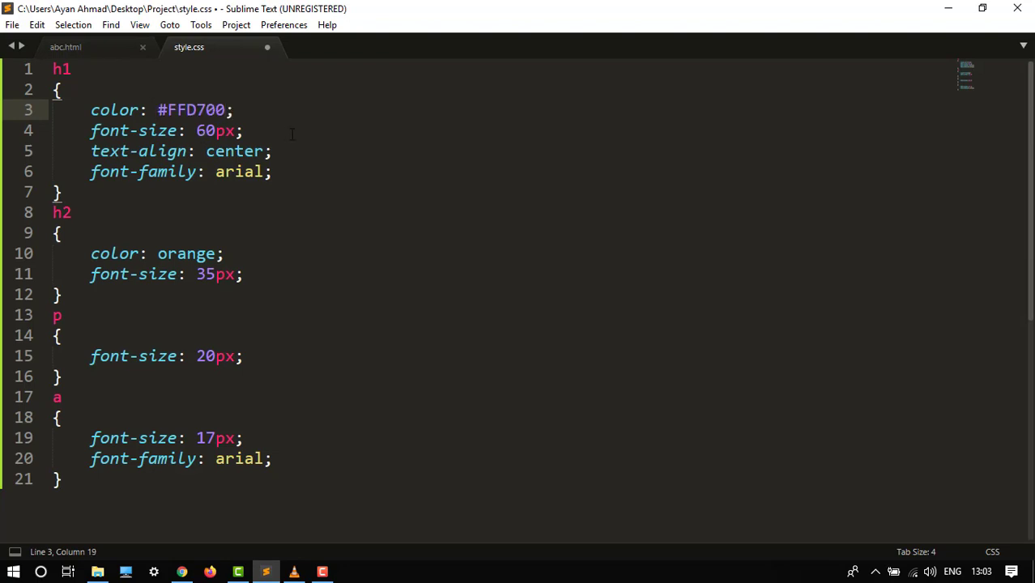
key(ctrl+s)
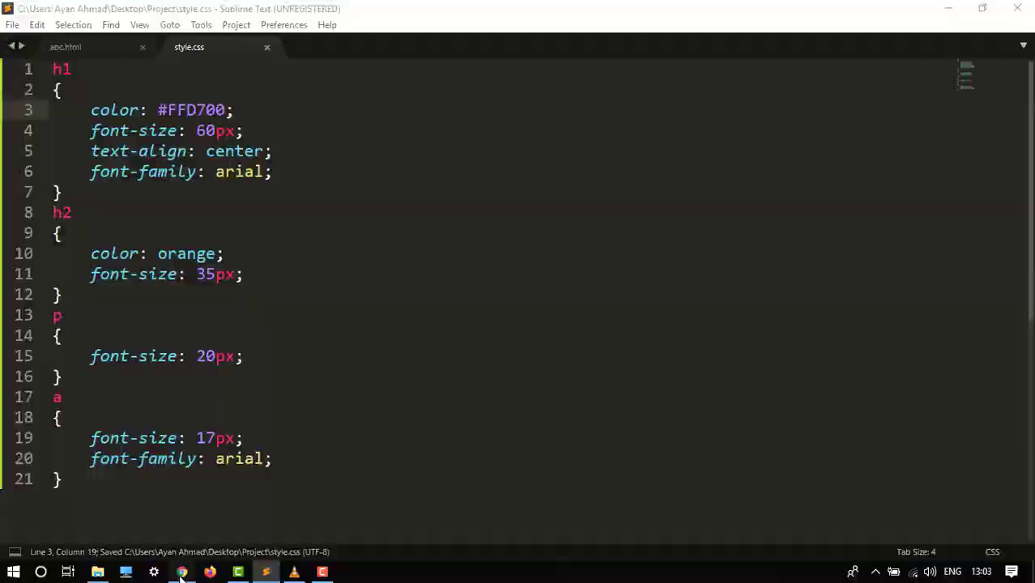
click(181, 572)
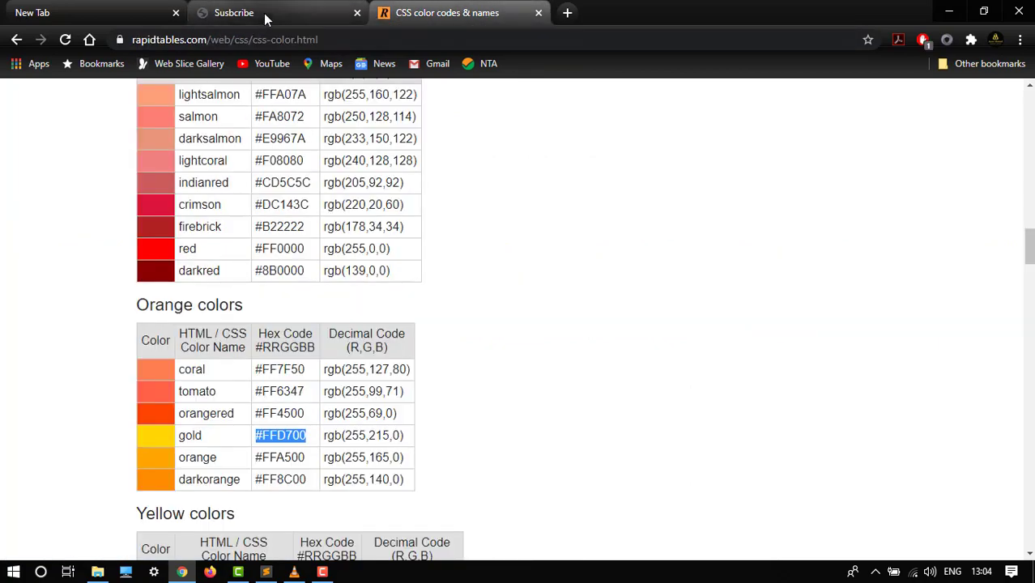
click(265, 572)
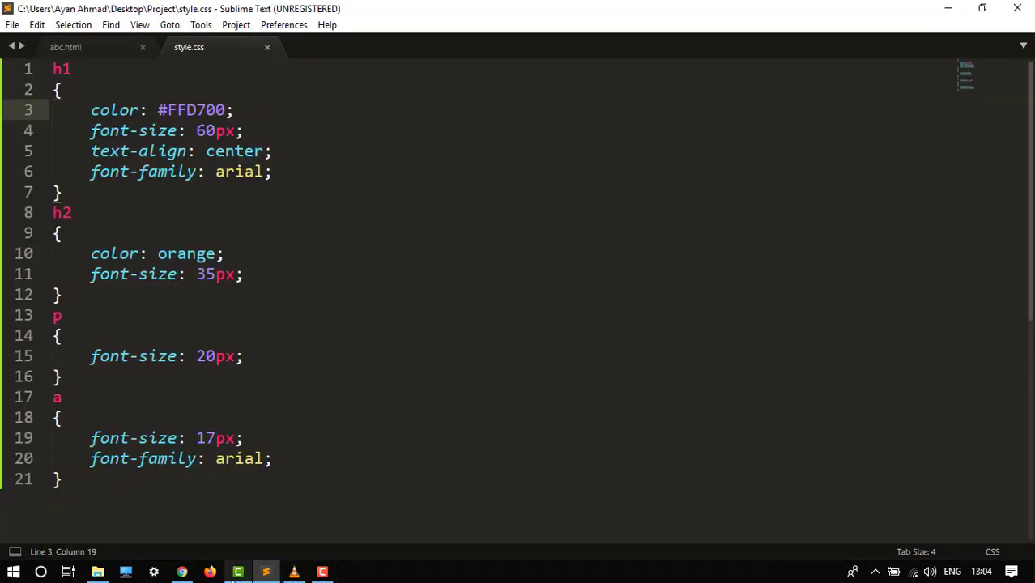
mouse_move(217, 207)
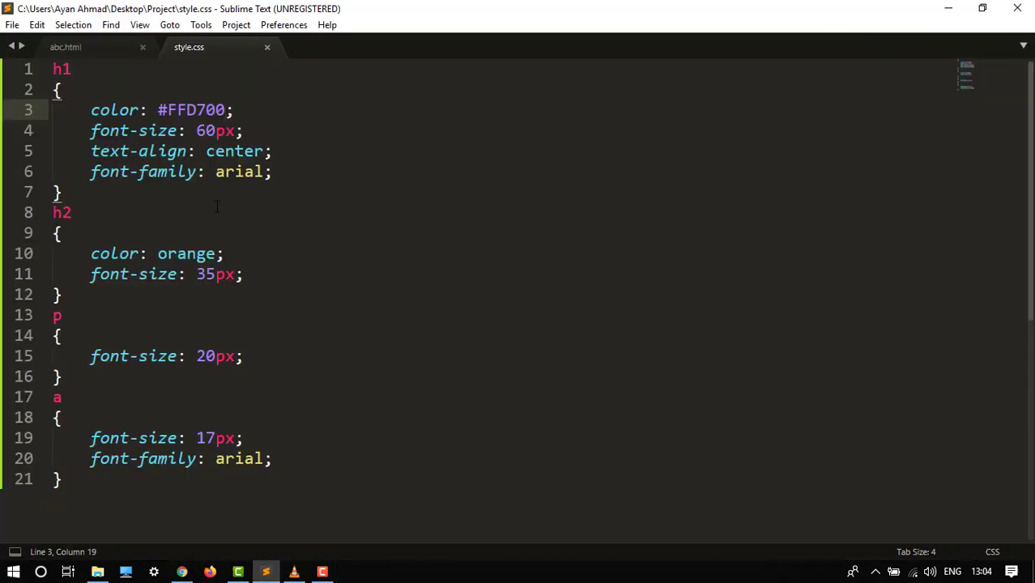
key(BackSpace)
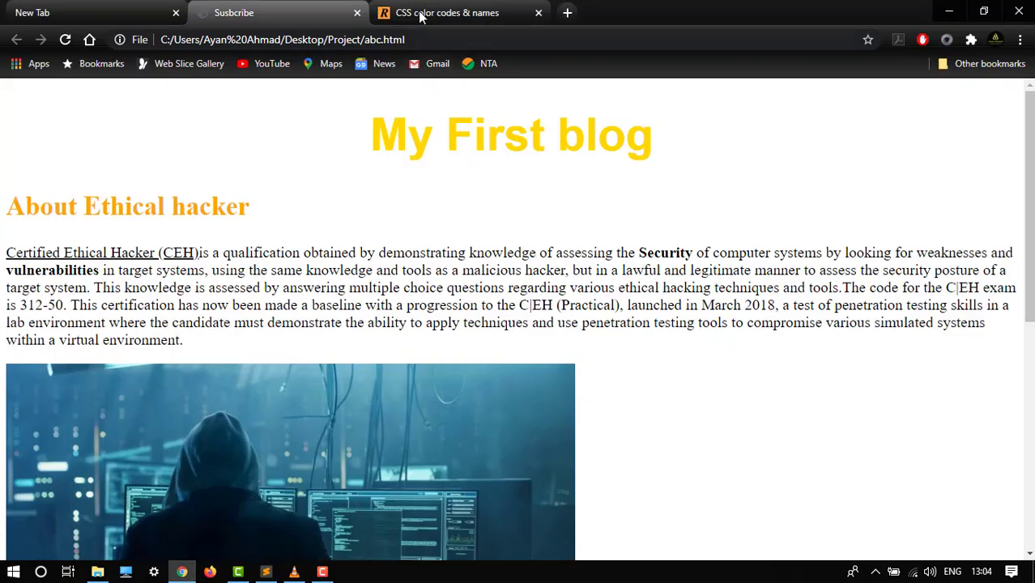
Return to the CSS colour codes page showing red's rgb(255,0,0) decimal code
click(447, 13)
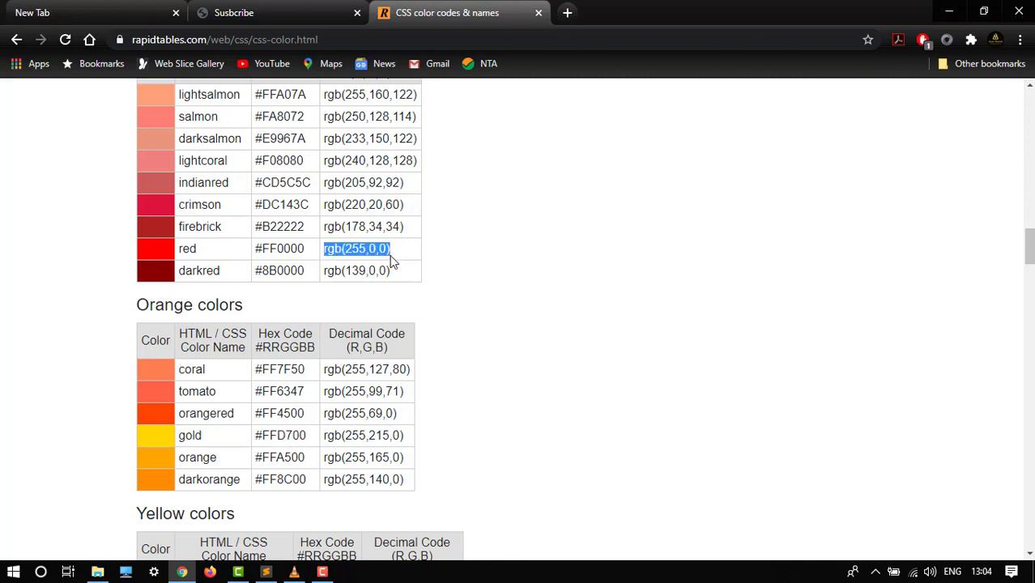
mouse_move(280, 418)
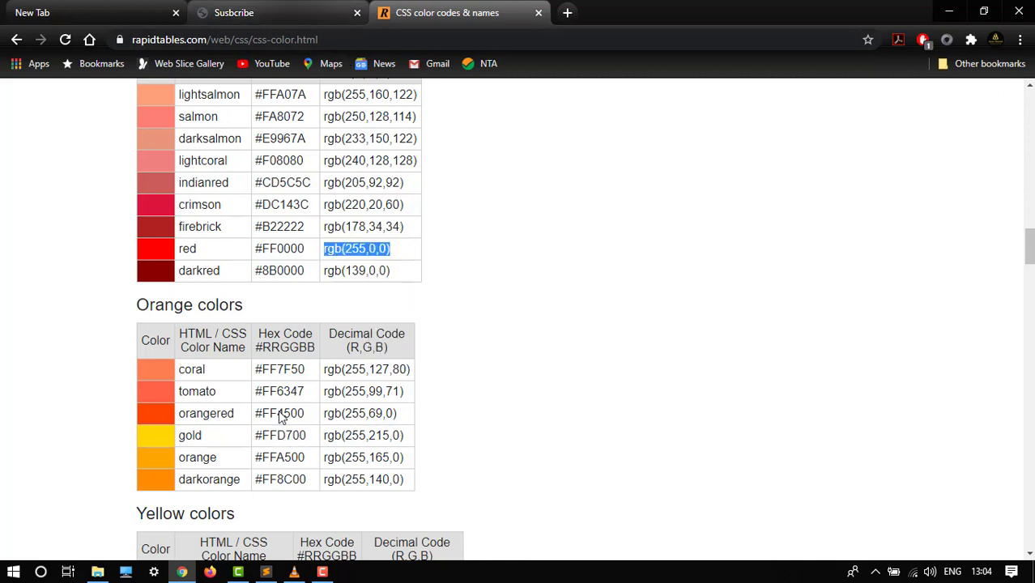
Replace the h1 colour #FFD700 with rgb(255,0,0) in style.css and save the file
click(266, 572)
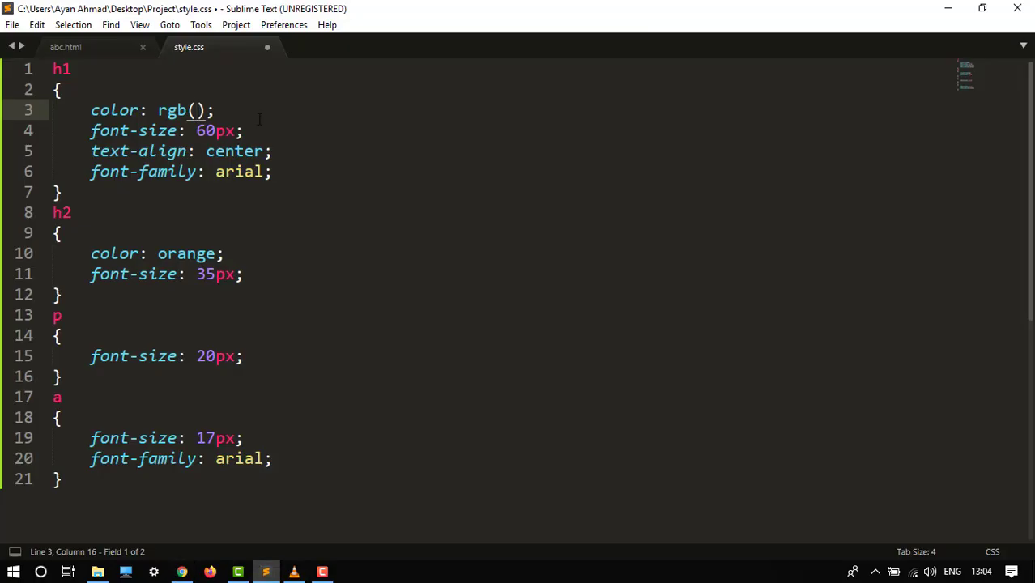
key(BackSpace)
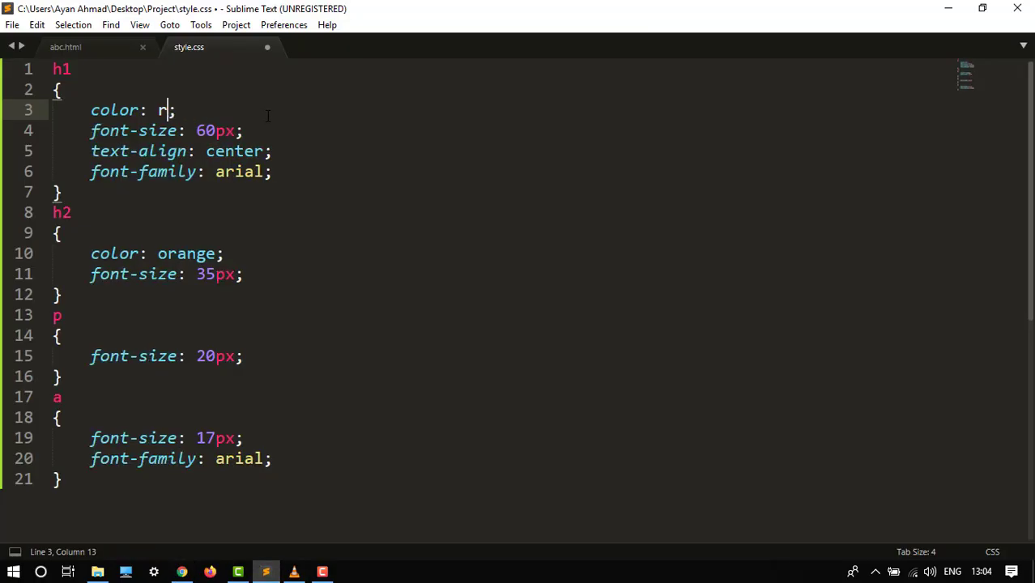
text(gb(255,0,0))
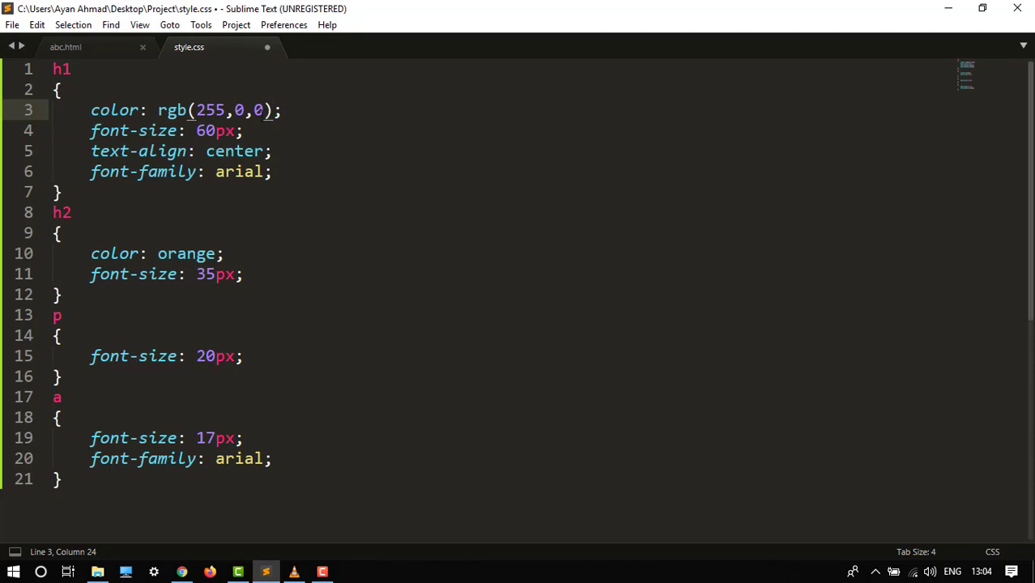
mouse_move(506, 188)
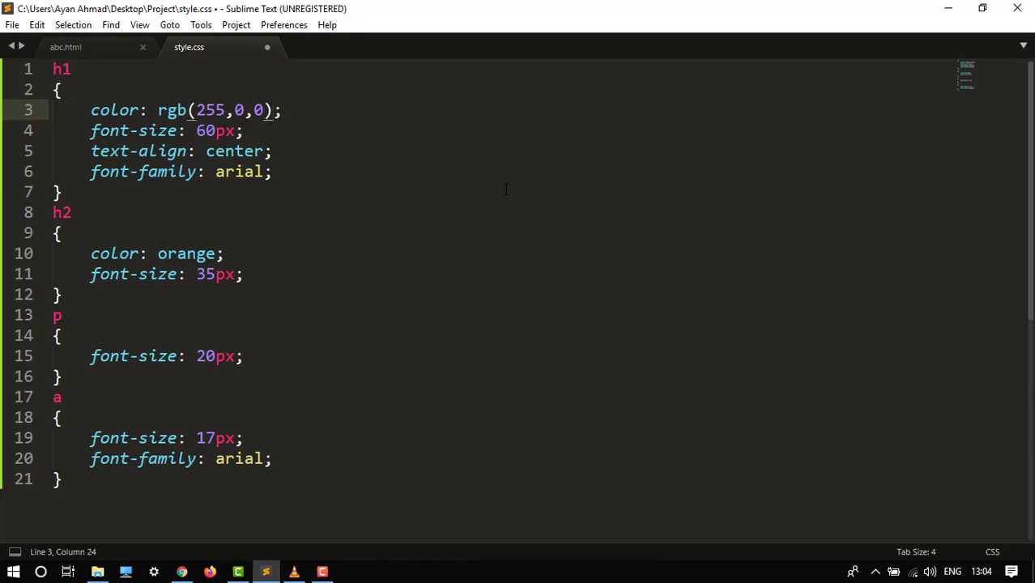
key(ctrl+s)
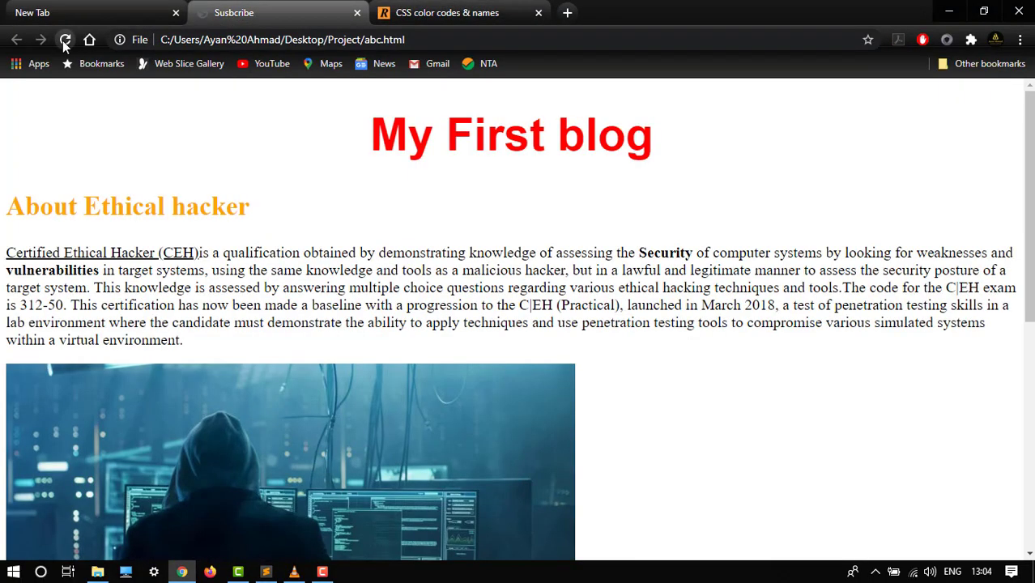
Reload the blog page to show the red heading, then browse the yellow and green colour tables
click(65, 39)
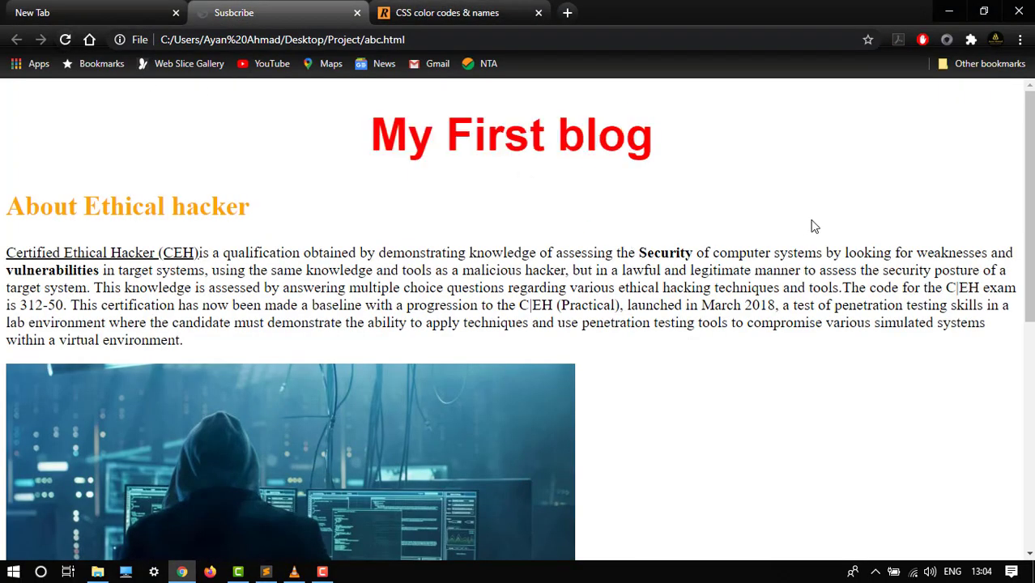
click(447, 13)
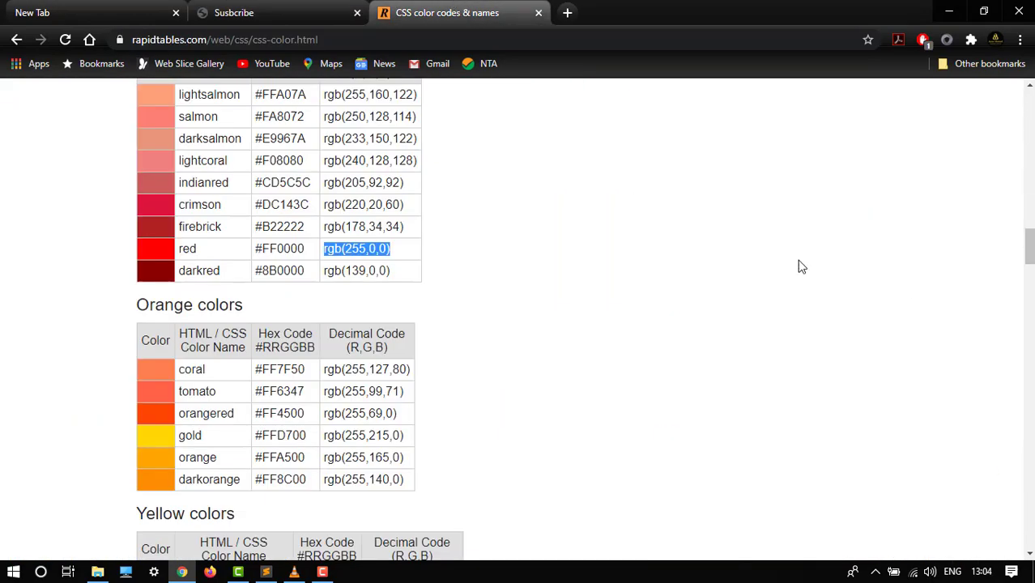
scroll(down, 3)
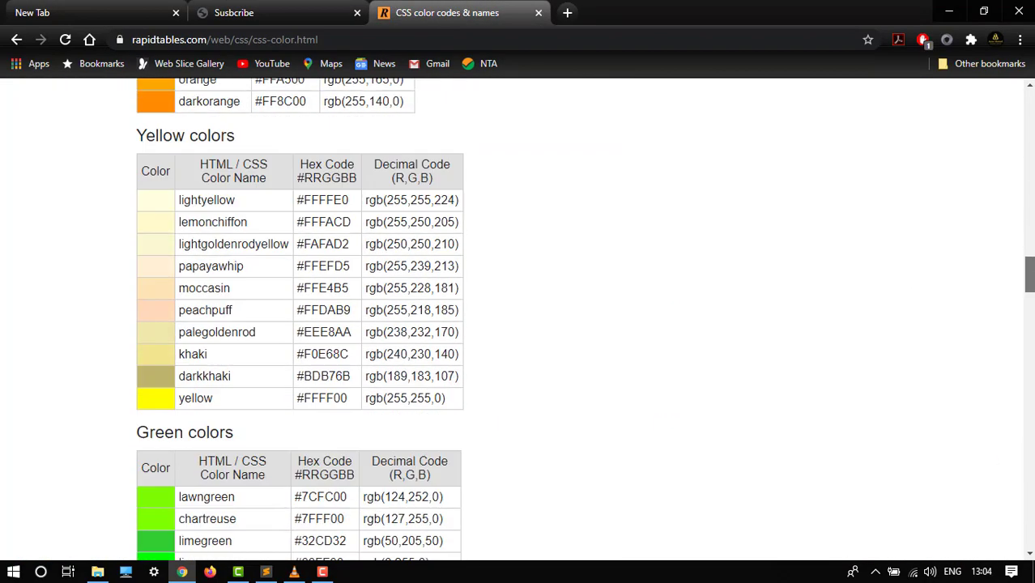
scroll(down, 3)
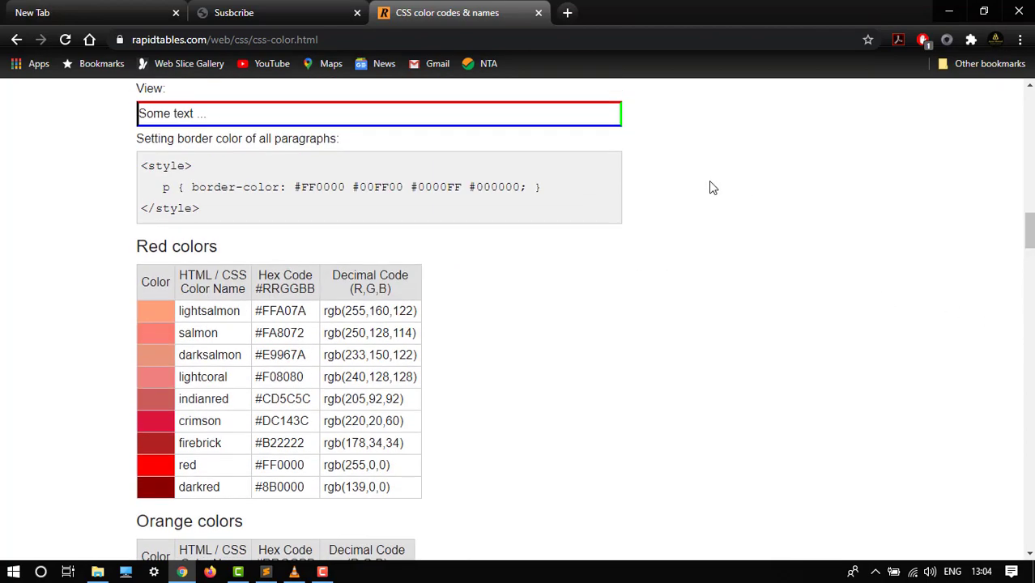
scroll(down, 3)
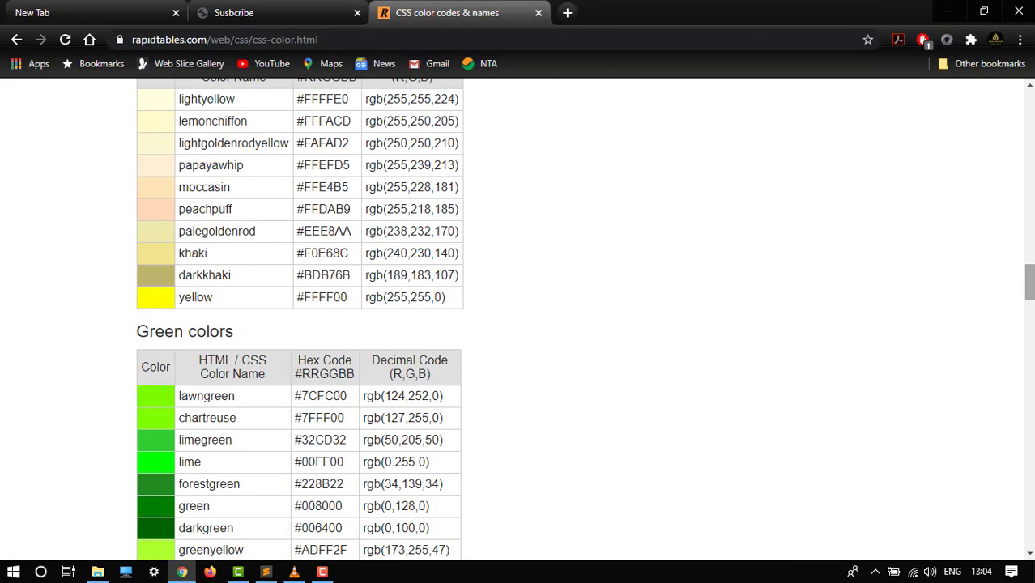